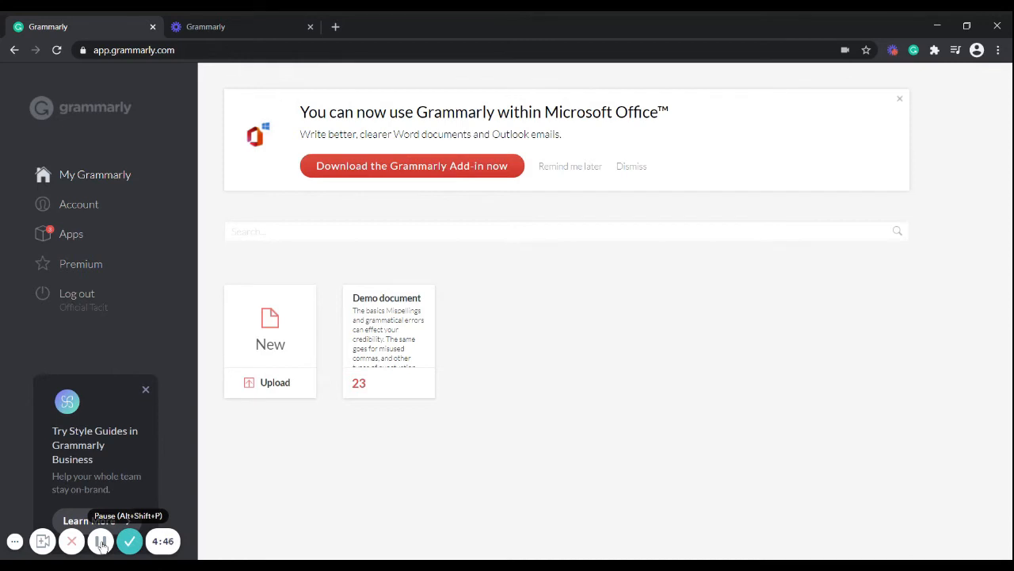
- Reach the Prices and Plans page from the sidebar, showing Free as the current plan beside Premium and Business
{"action": "left_click", "coordinate": [101, 541]}
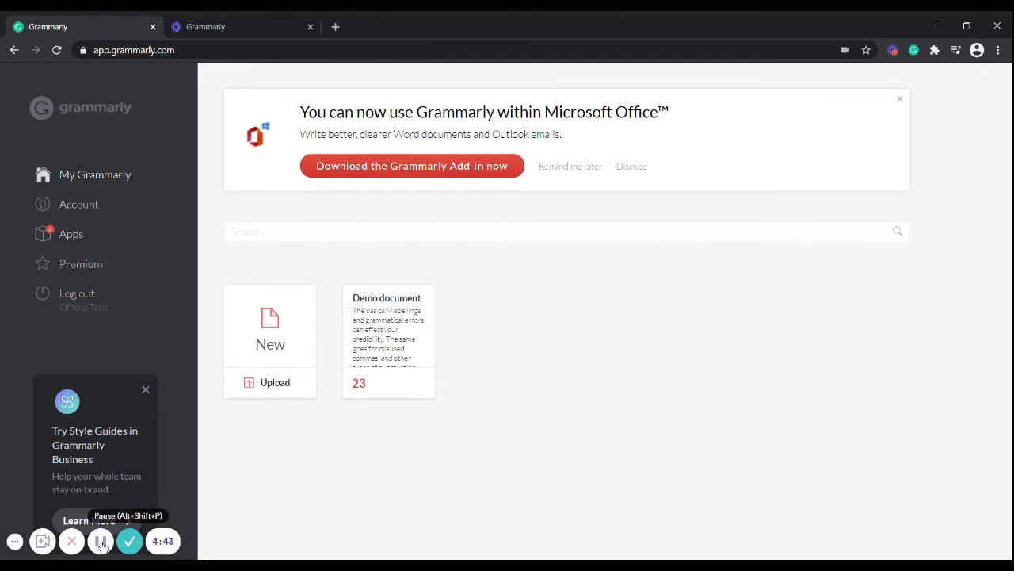
{"action": "left_click", "coordinate": [101, 540]}
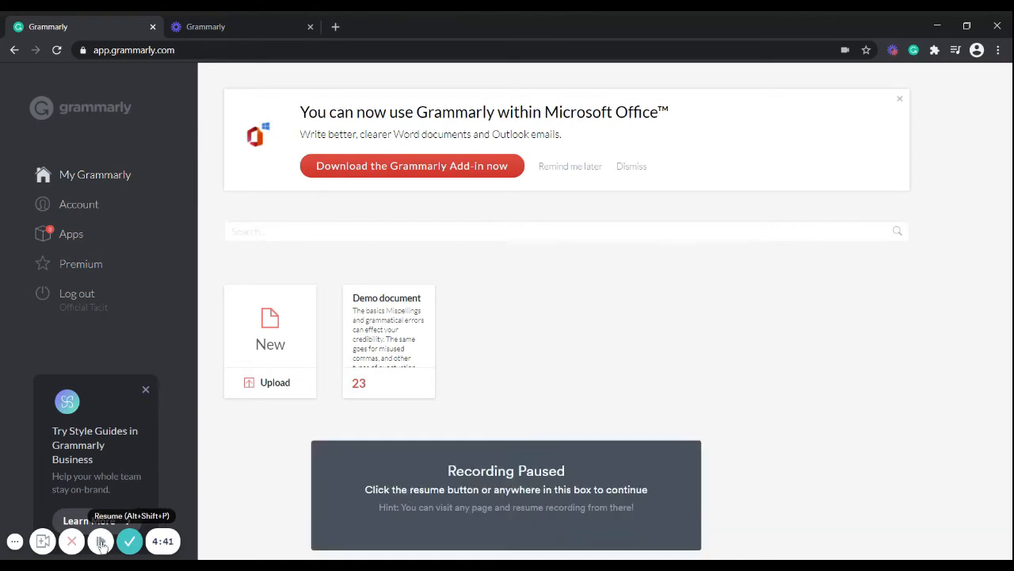
{"action": "left_click", "coordinate": [101, 541]}
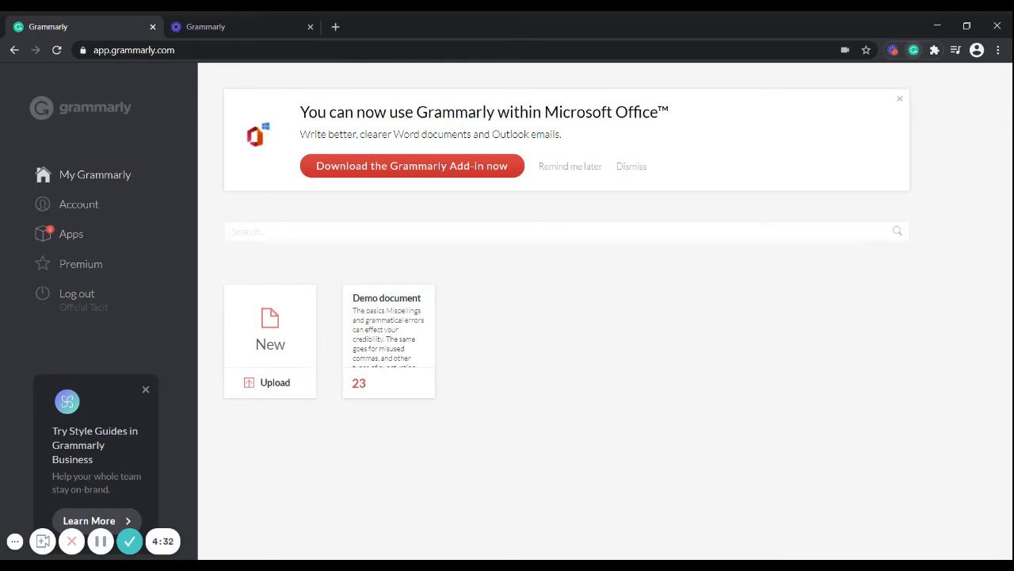
{"action": "mouse_move", "coordinate": [101, 541]}
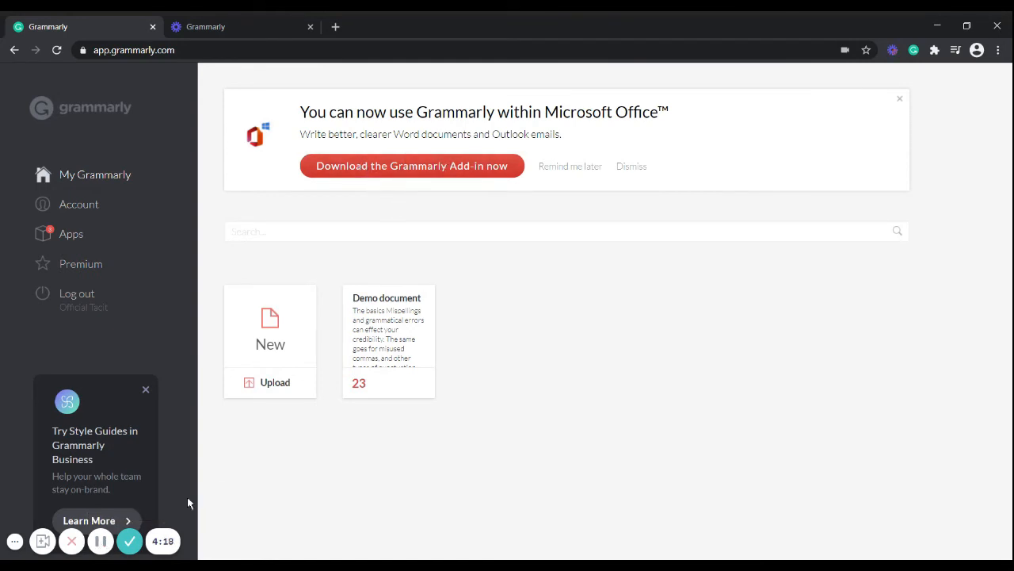
{"action": "mouse_move", "coordinate": [101, 542]}
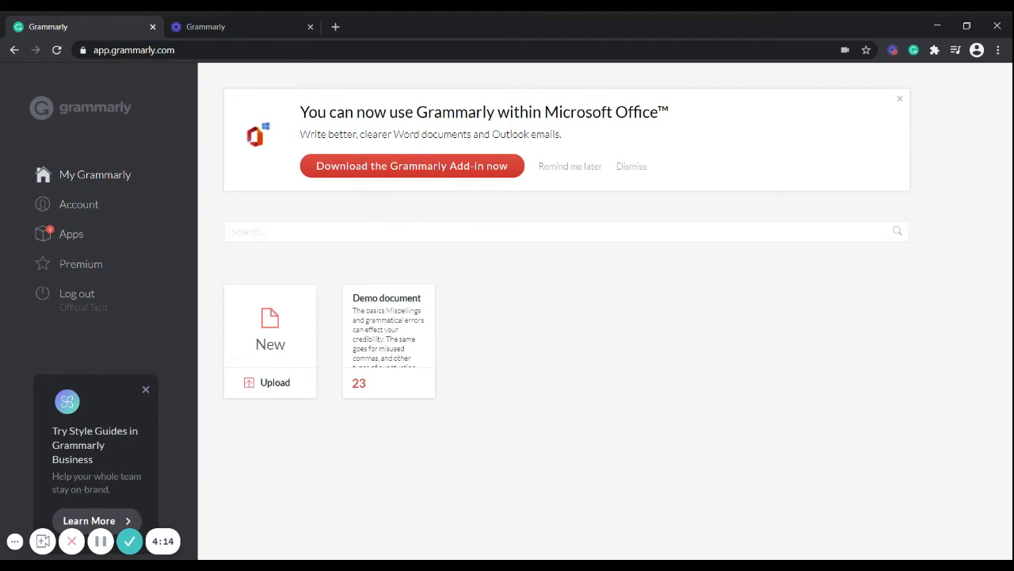
{"action": "left_click", "coordinate": [79, 263]}
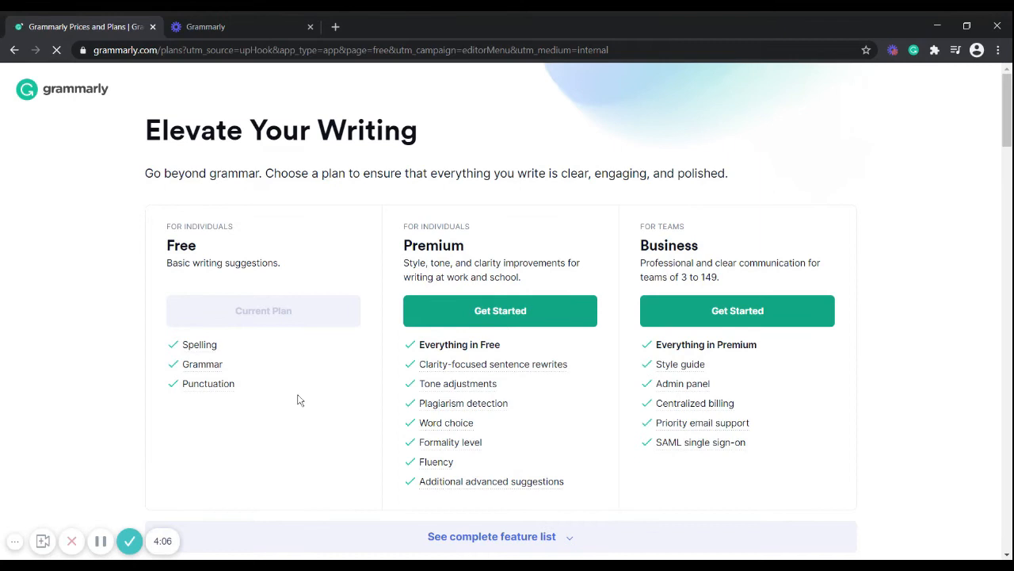
{"action": "mouse_move", "coordinate": [801, 395]}
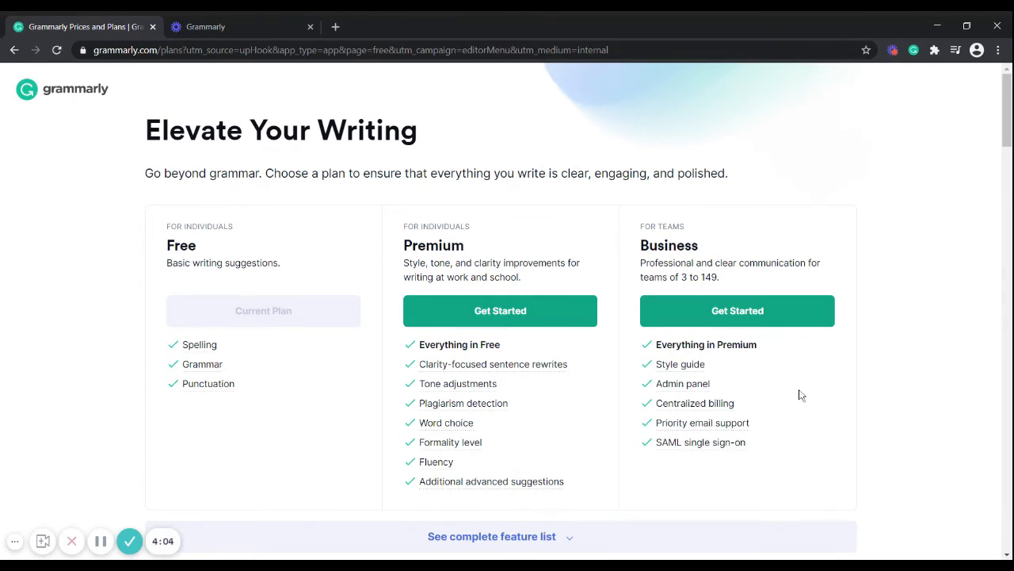
{"action": "mouse_move", "coordinate": [886, 435]}
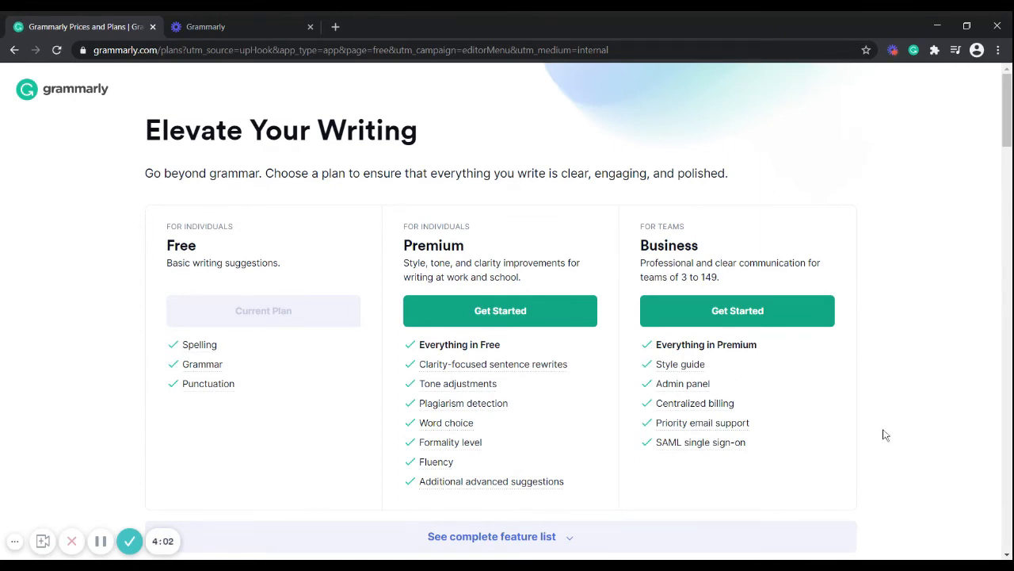
{"action": "mouse_move", "coordinate": [101, 541]}
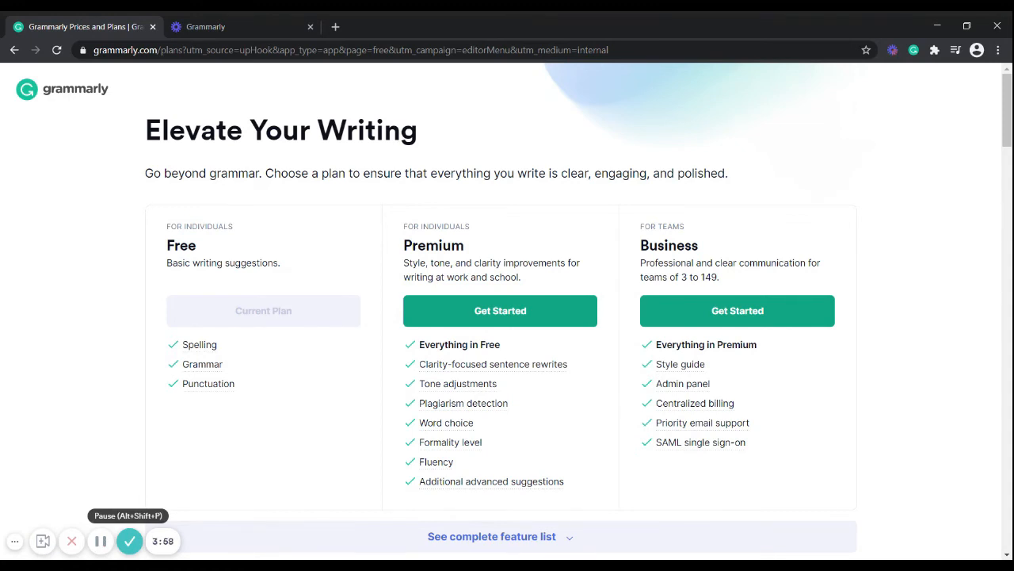
{"action": "mouse_move", "coordinate": [101, 546]}
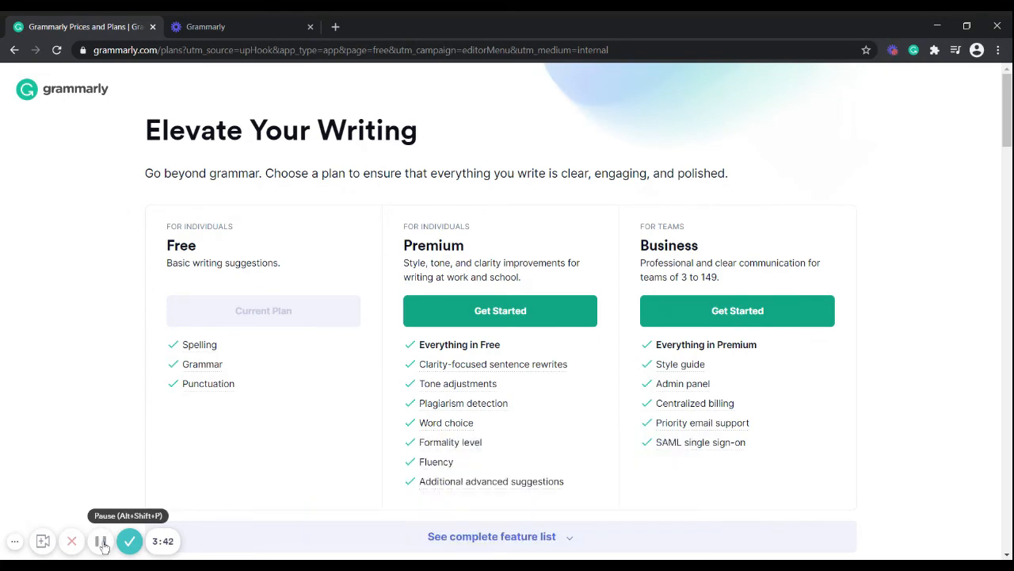
{"action": "left_click", "coordinate": [101, 540]}
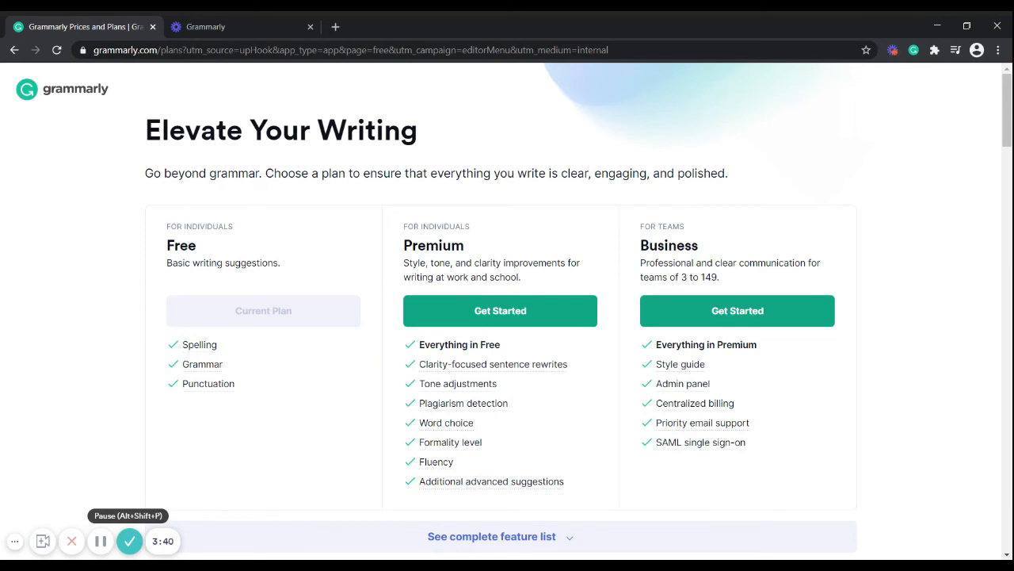